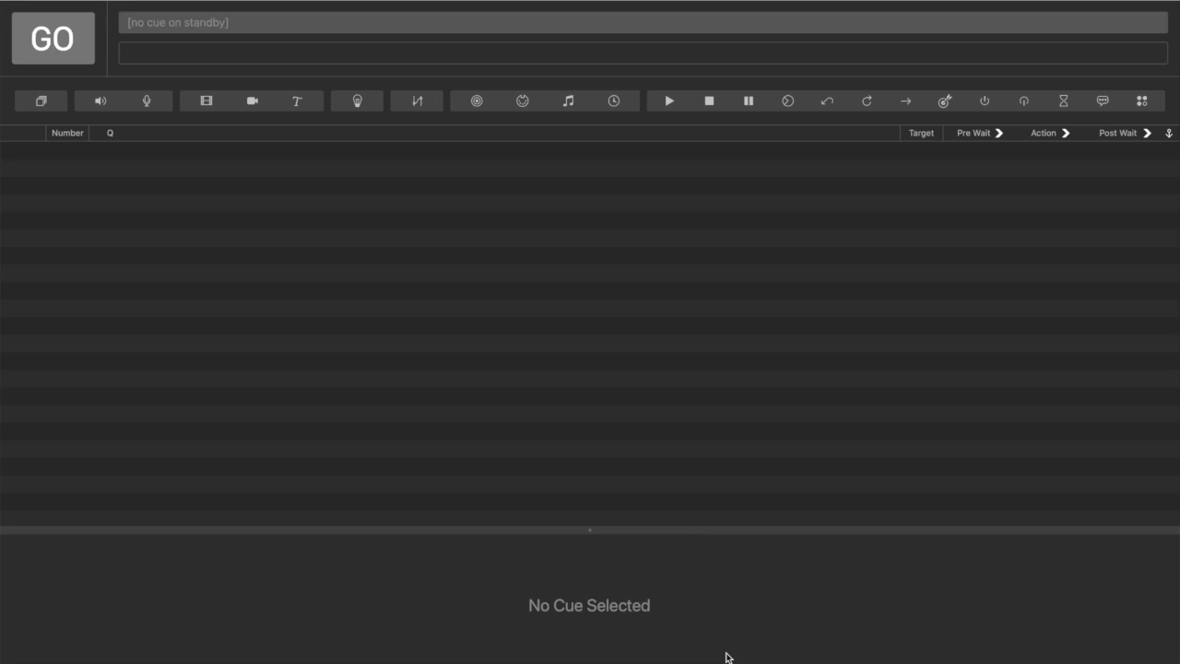
pyautogui.moveTo(1046, 244)
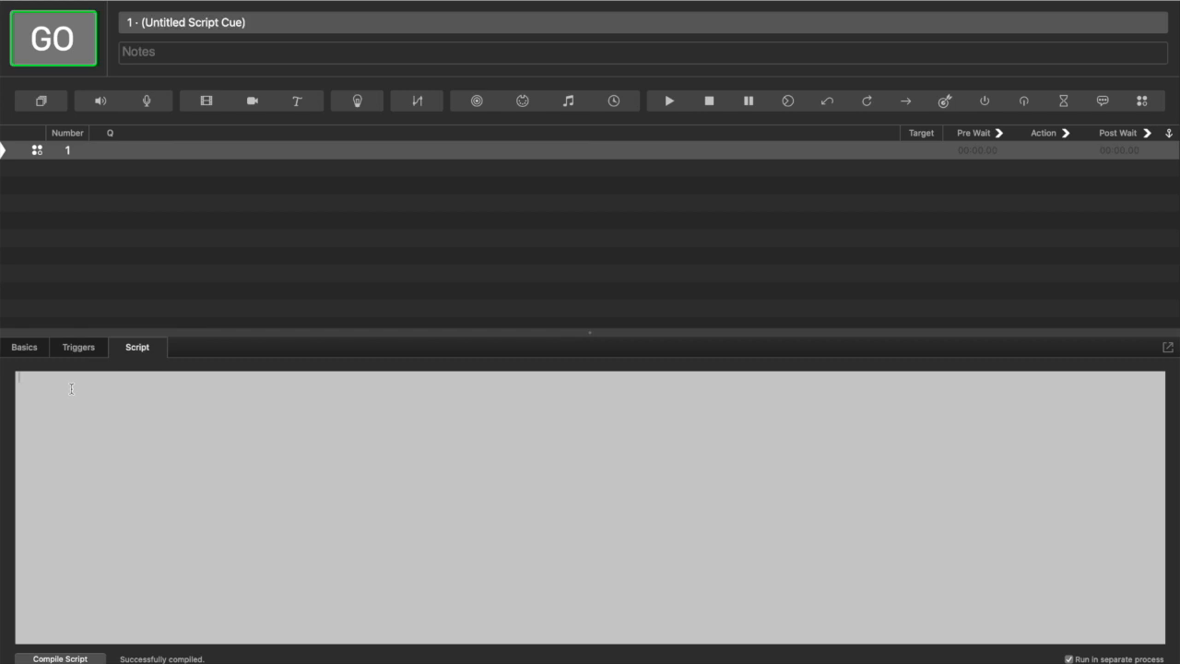
pyautogui.write('set')
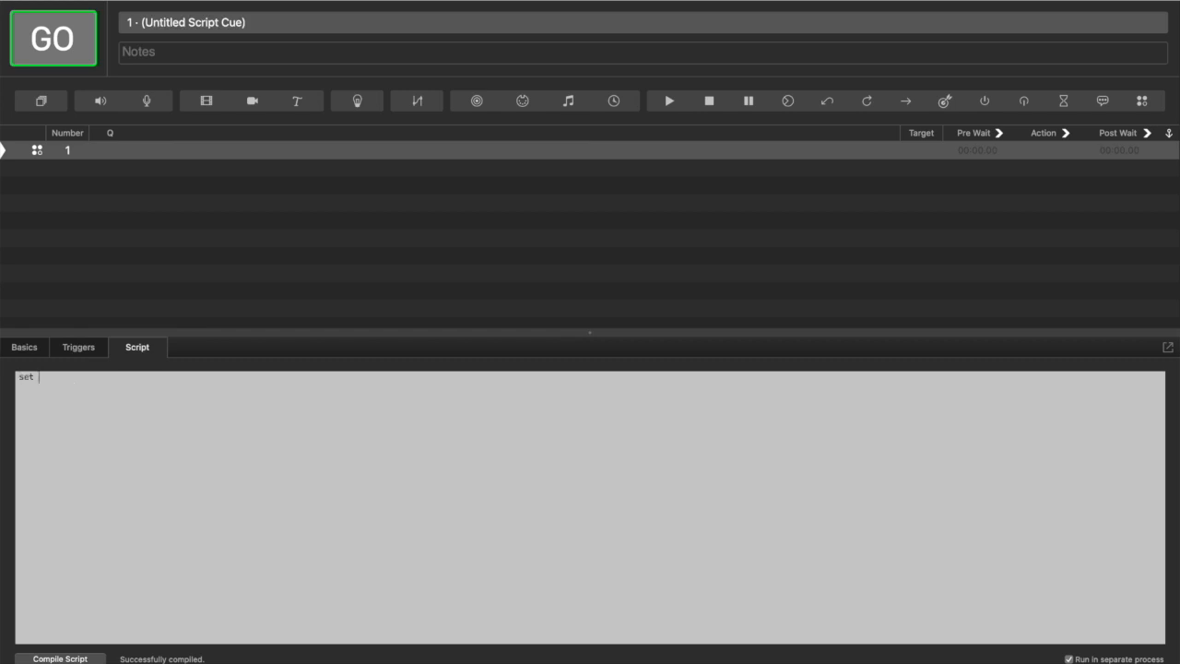
pyautogui.write('phoneNum to "')
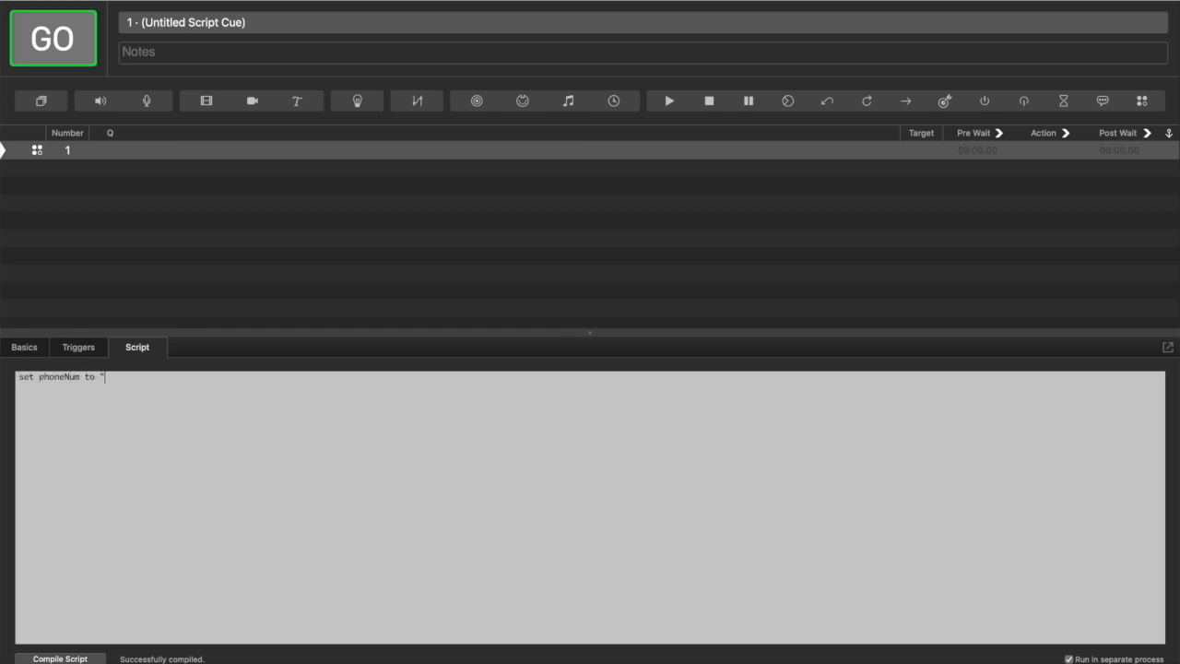
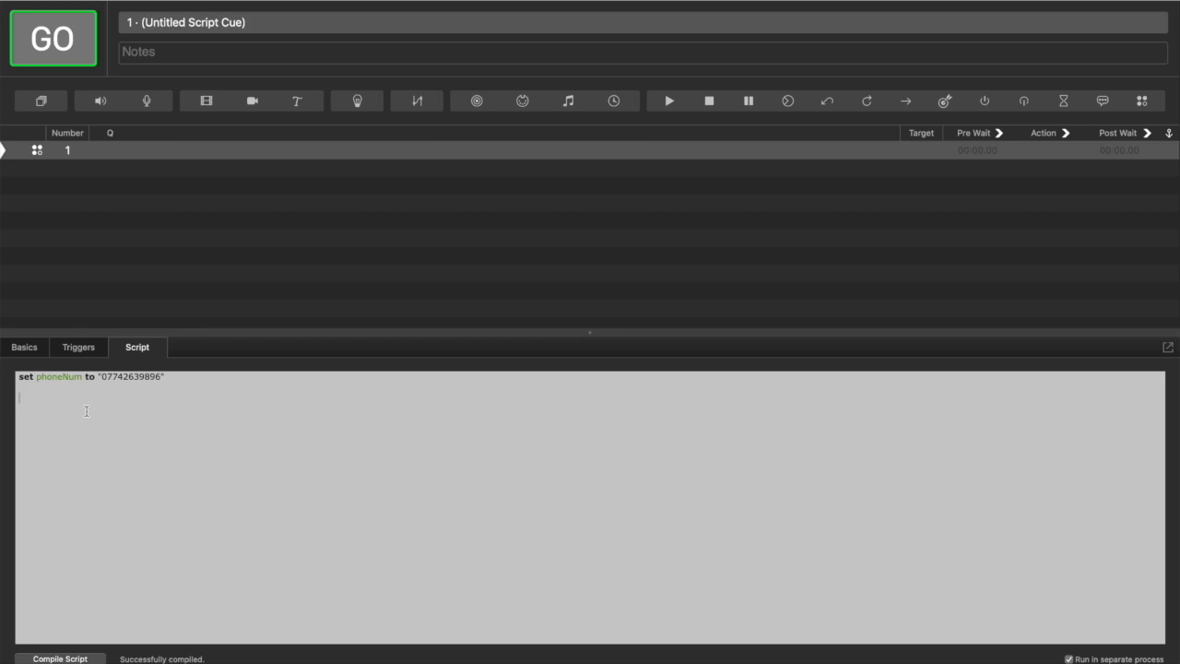
# Add do shell script "open facetime:" & phoneNum and run the cue to launch FaceTime
pyautogui.write('do')
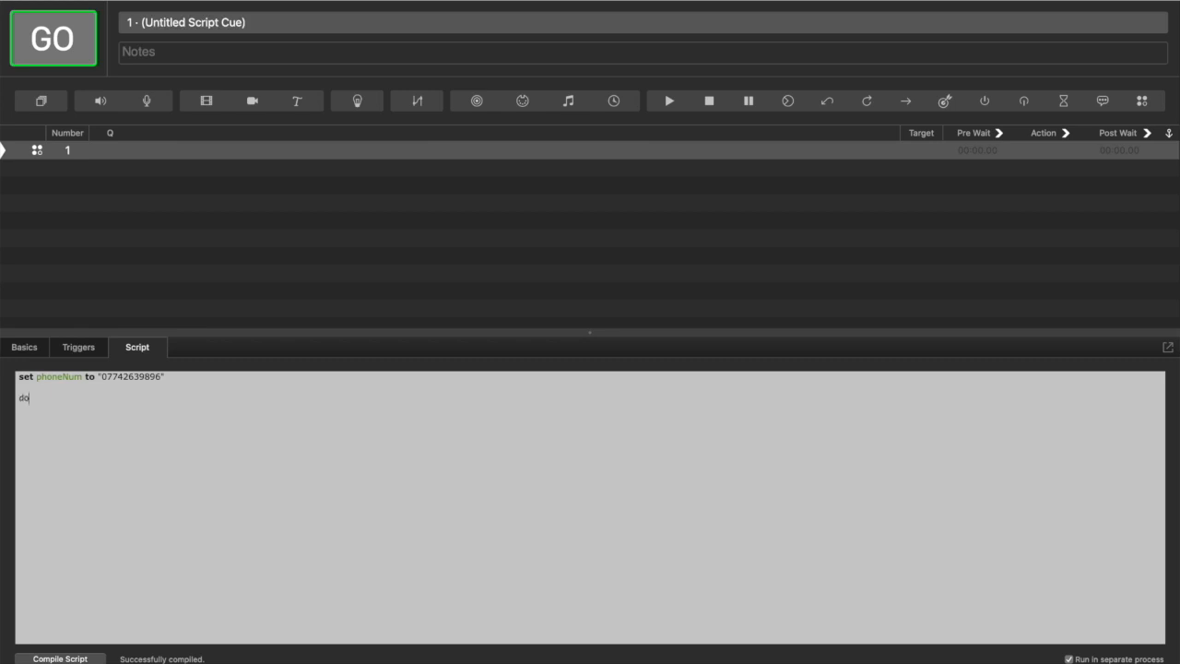
pyautogui.write('shell sc')
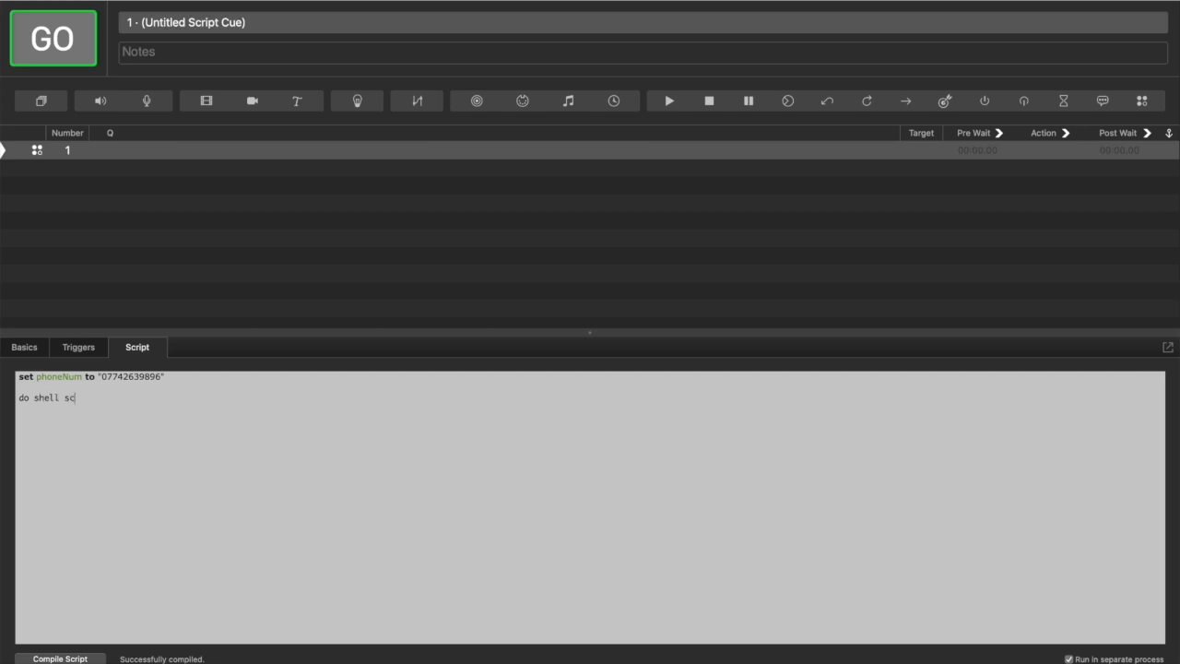
pyautogui.write('ript "open facetime:" &')
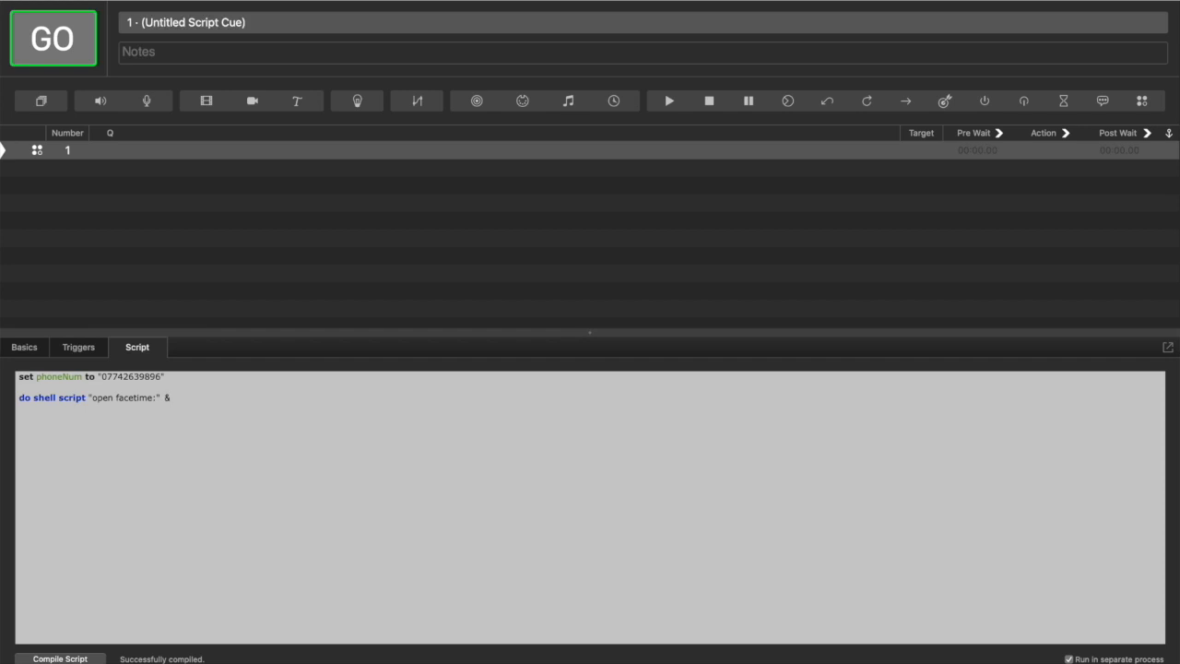
pyautogui.write('phoneNum')
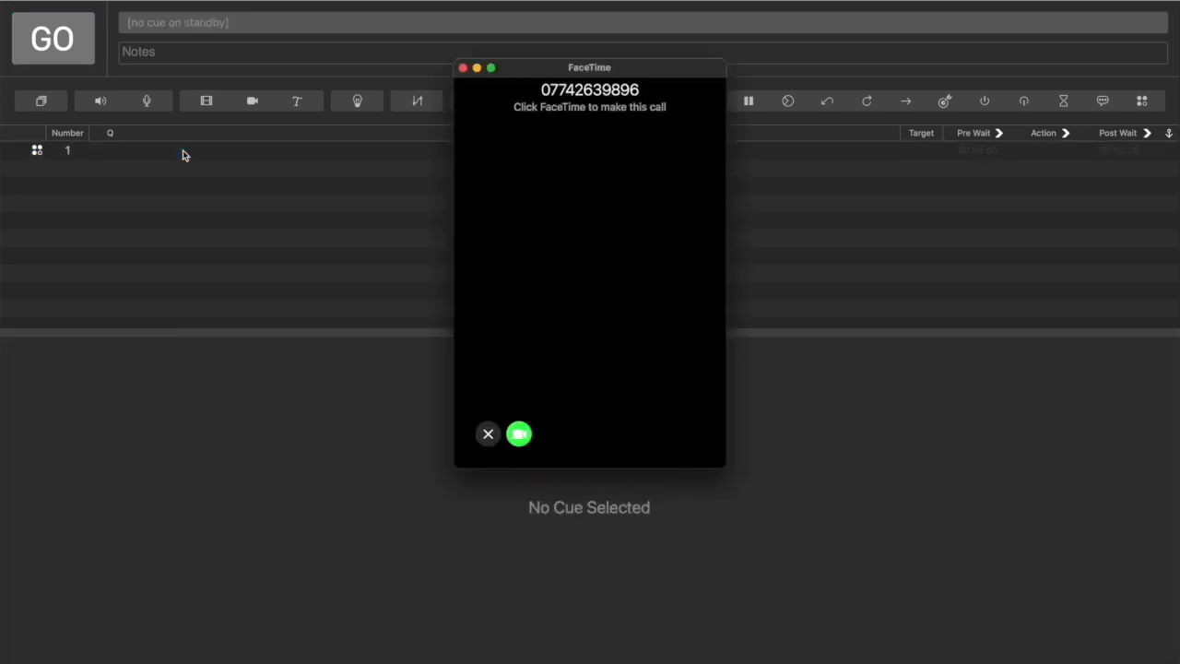
# Close the FaceTime call window without calling and return to QLab cue 1
pyautogui.click(519, 434)
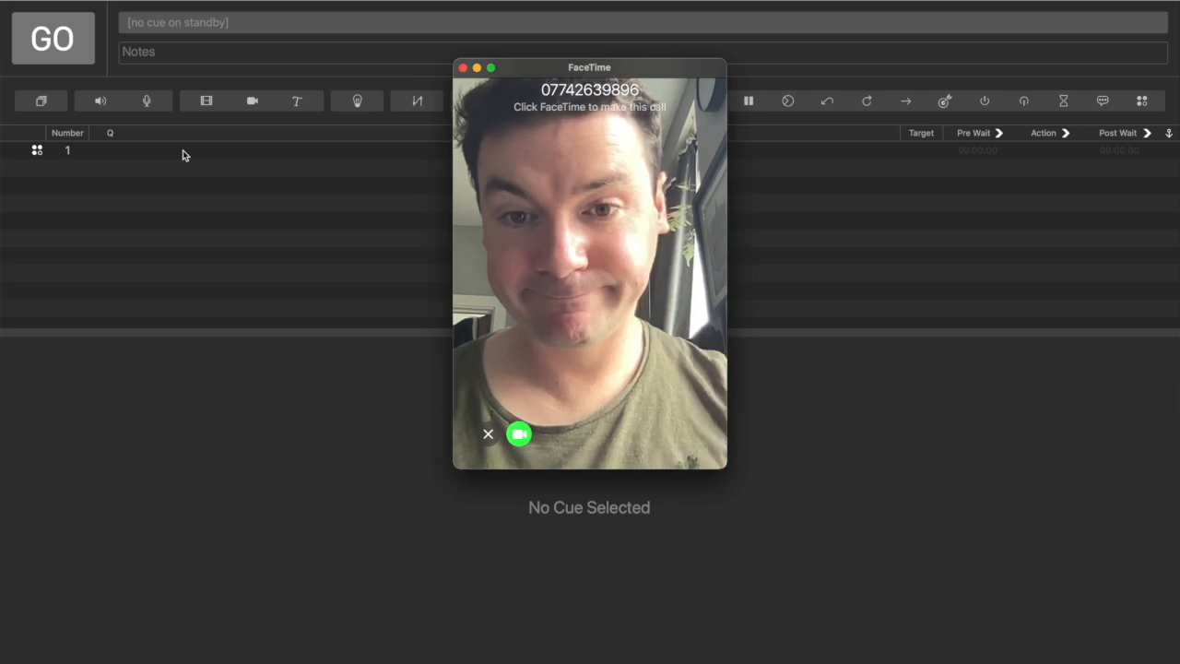
pyautogui.click(487, 434)
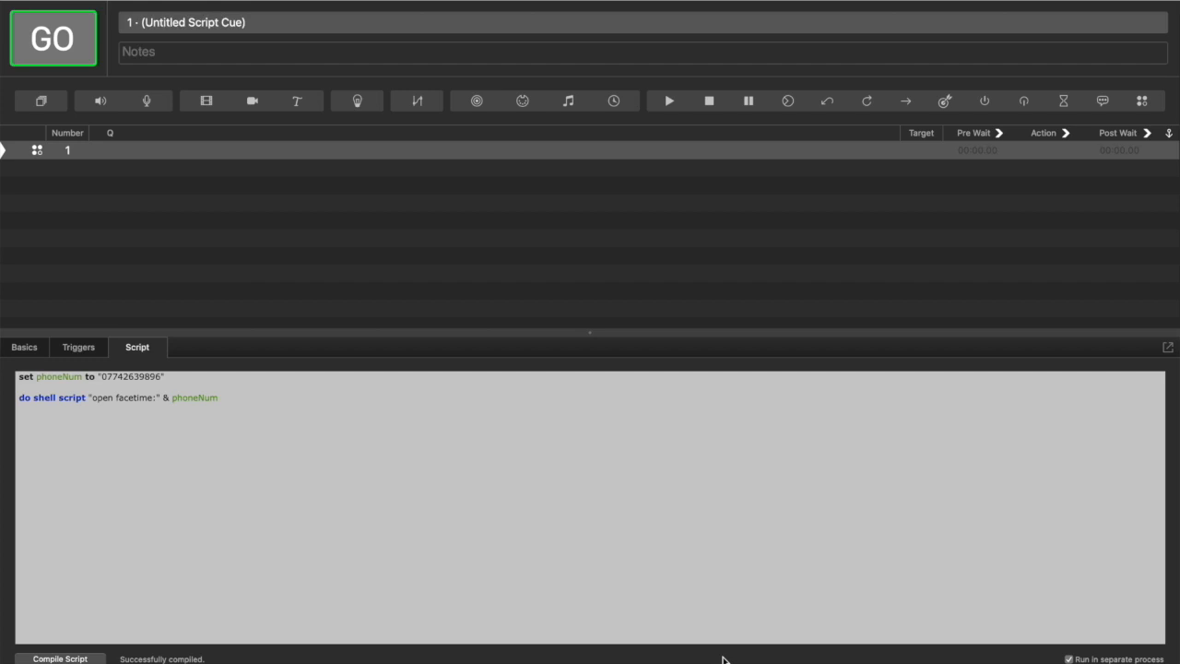
pyautogui.moveTo(119, 491)
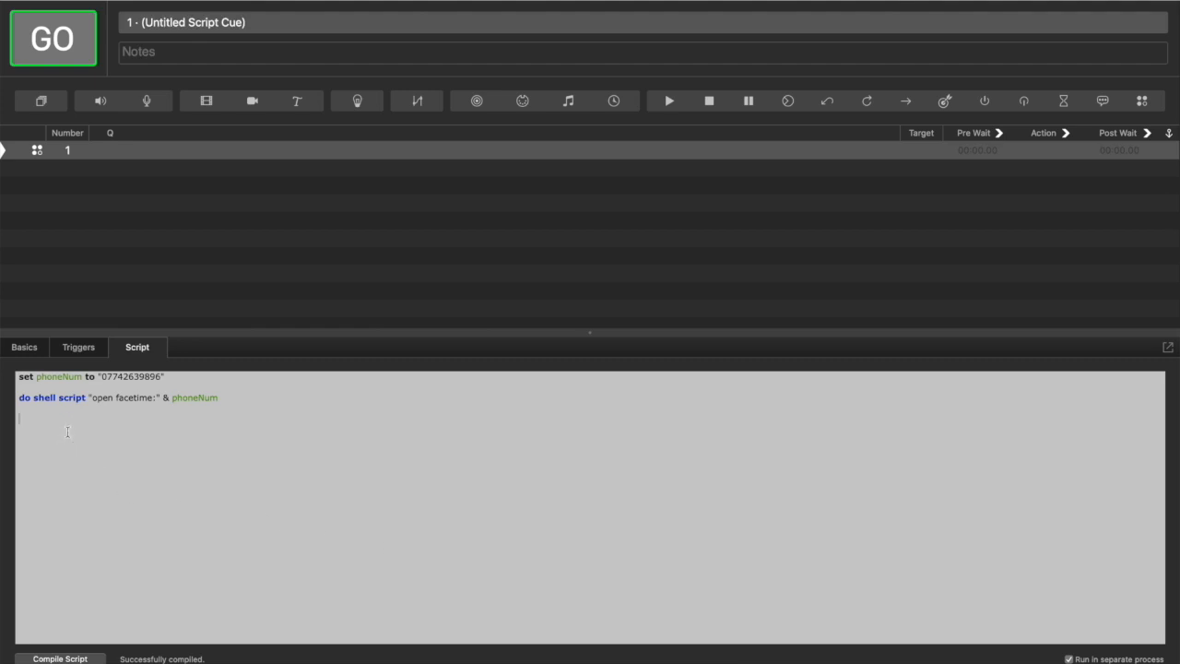
# Add a tell application "System Events" block clicking button "Call" of FaceTime's window 1
pyautogui.write('tell application "S')
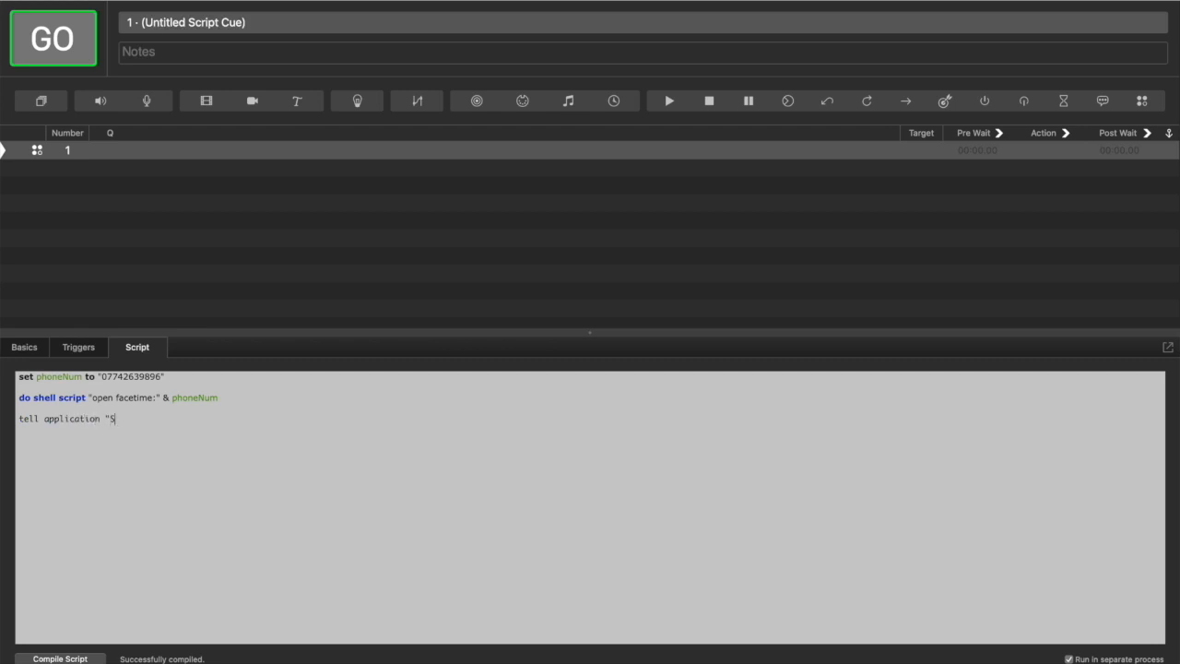
pyautogui.write('ystem Events')
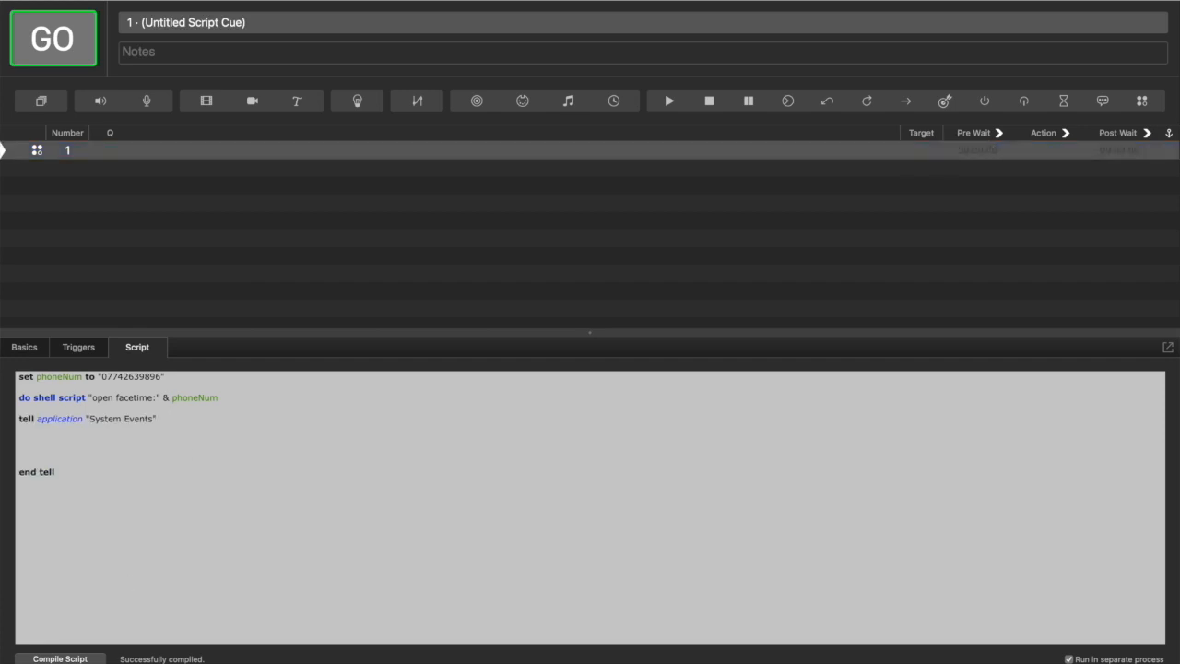
pyautogui.write('click button "C')
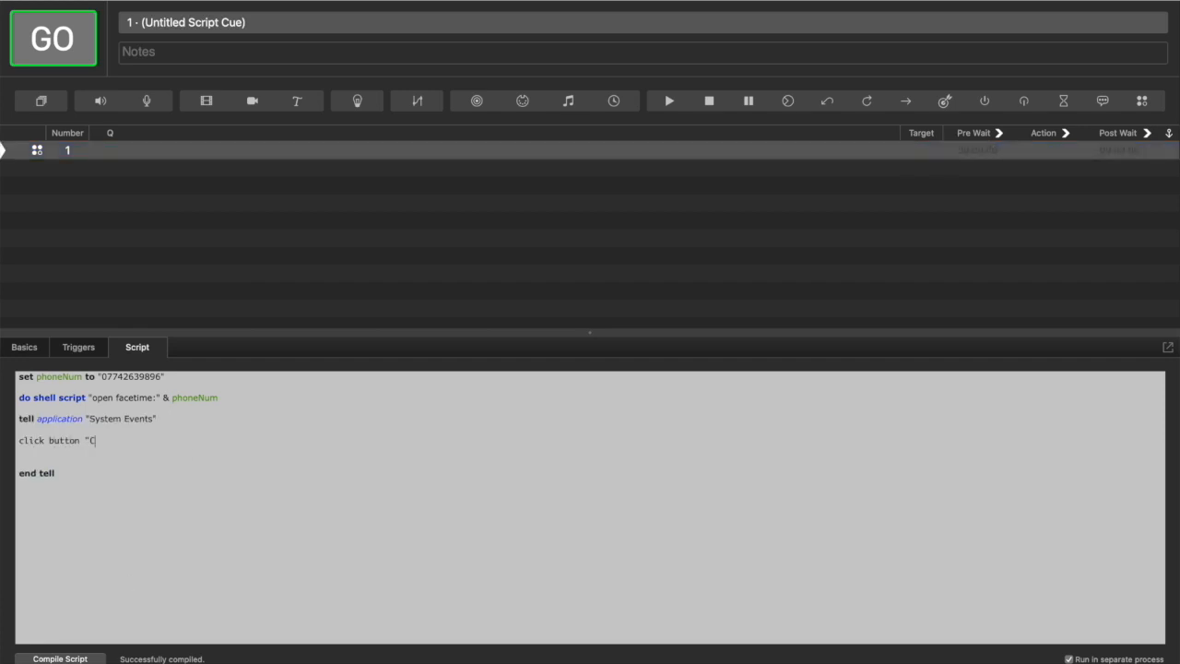
pyautogui.write('all" of window 1 of applicat')
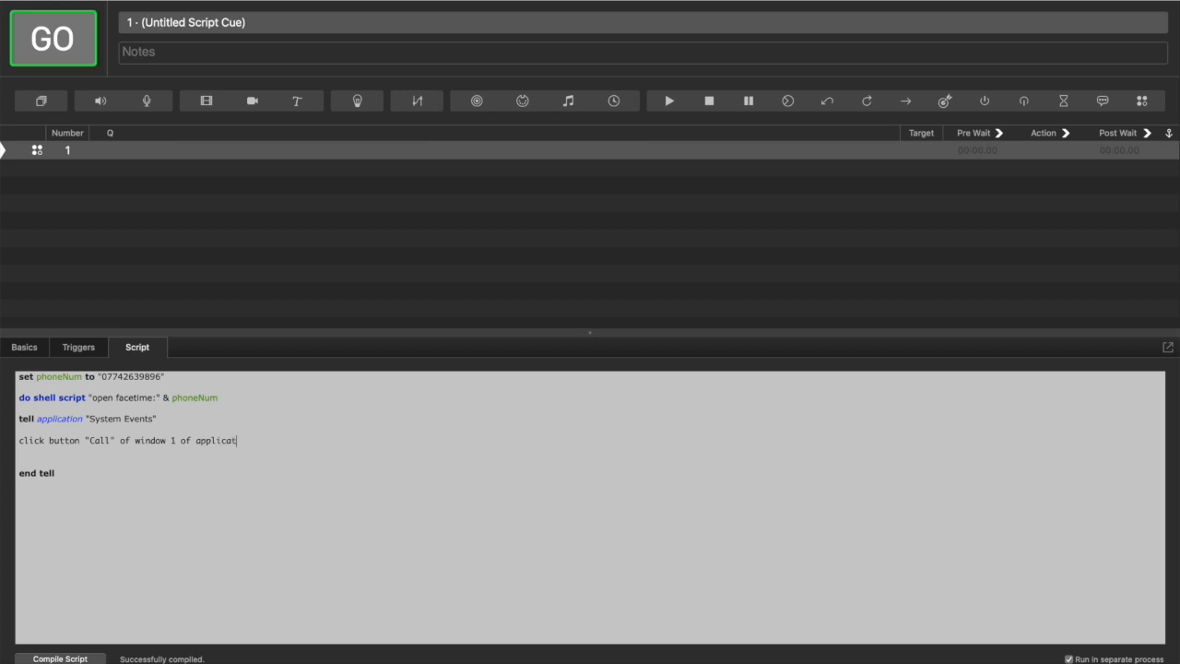
pyautogui.write('ion process')
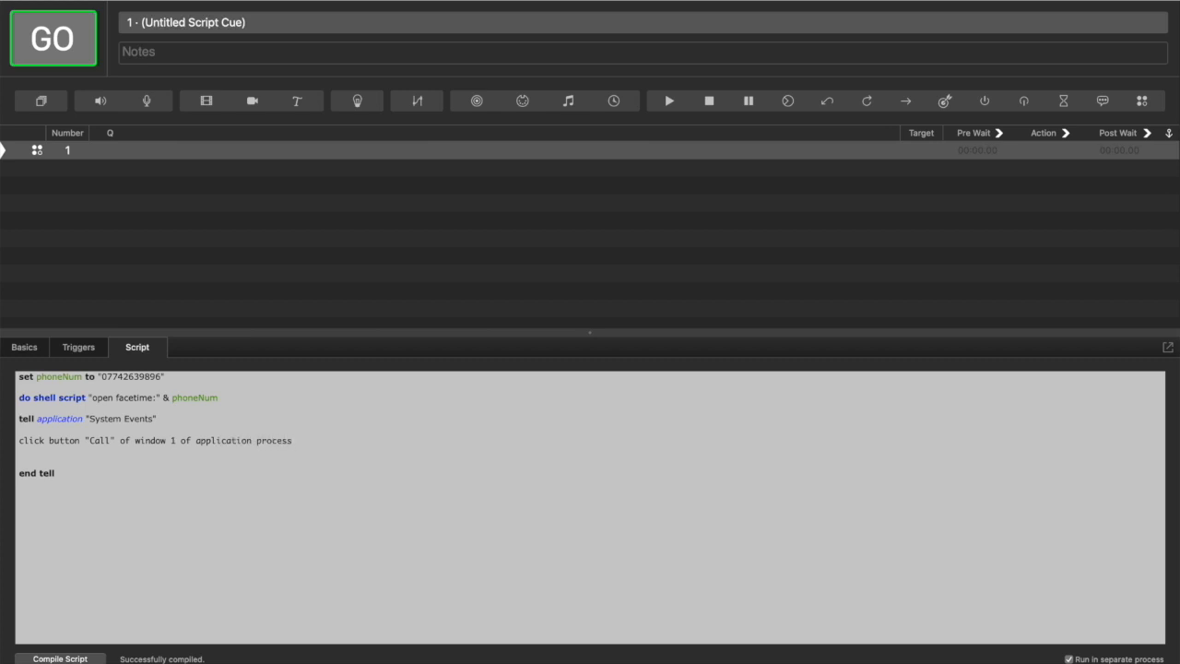
pyautogui.write('"FaceTime"')
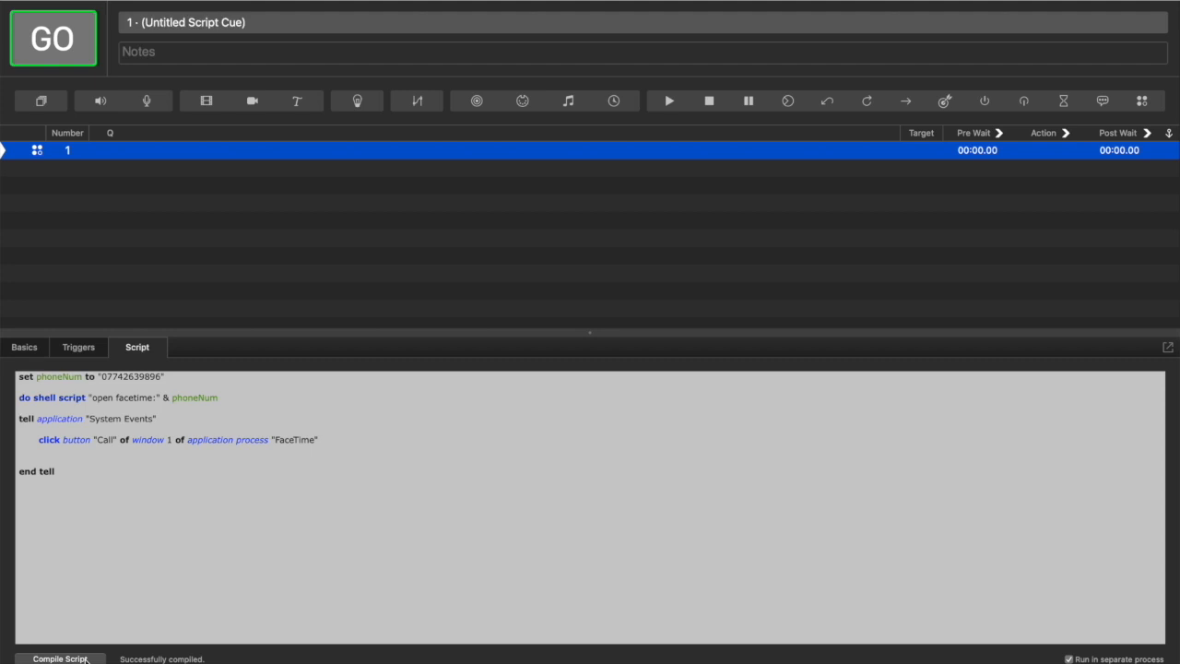
pyautogui.moveTo(126, 617)
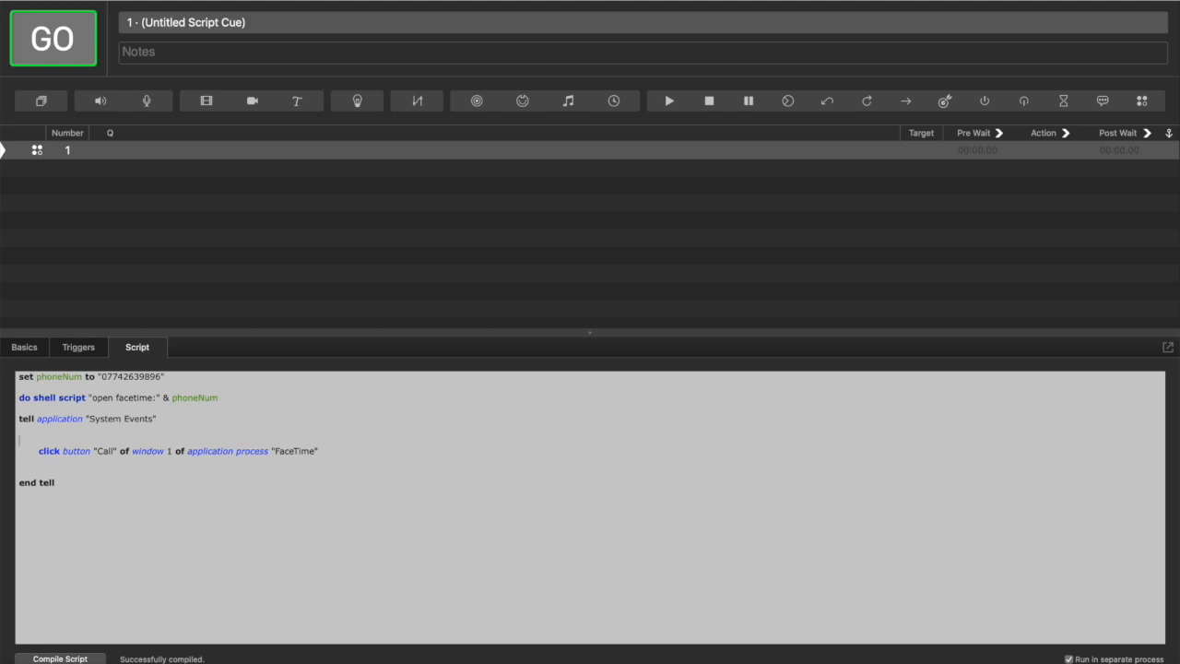
# Wrap the Call click in repeat until the Call button exists, then run cue 1
pyautogui.write('repeat until (button "Call" of window 1 of application process "FaceTime") exists')
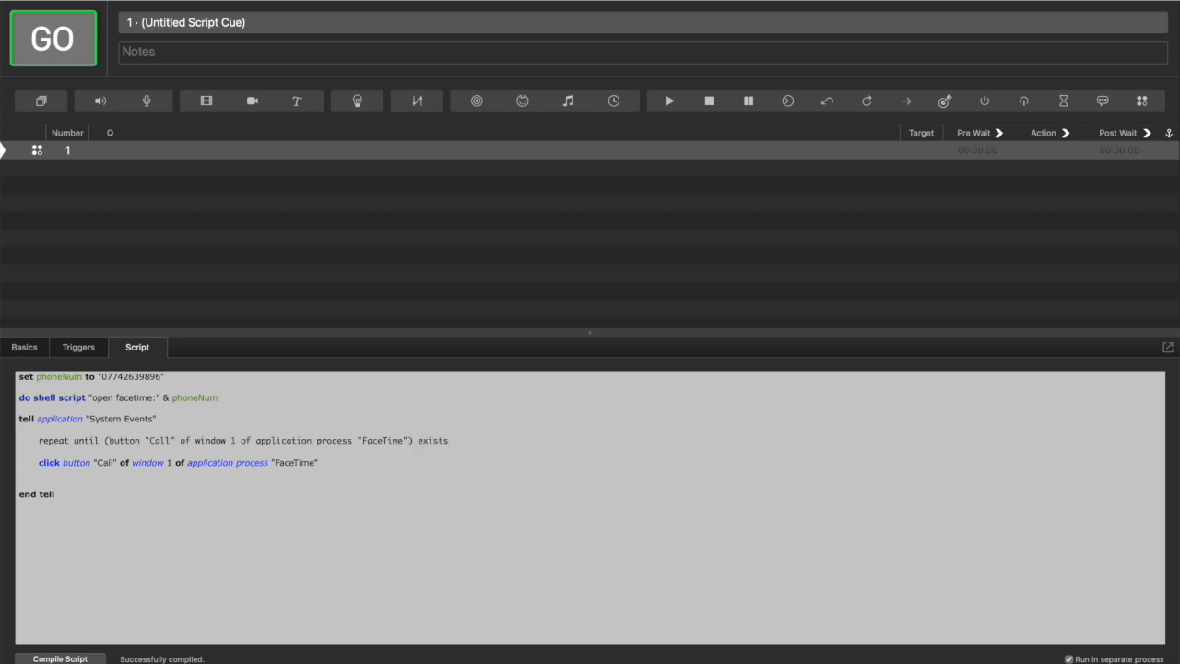
pyautogui.write('end repeat')
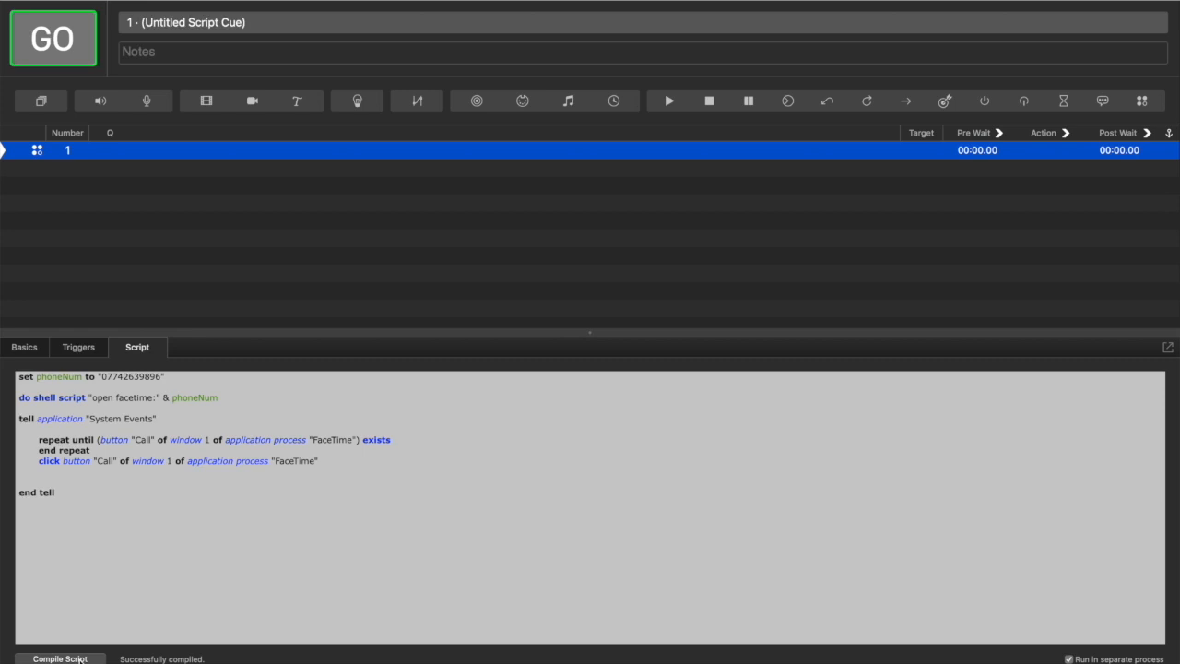
pyautogui.moveTo(83, 78)
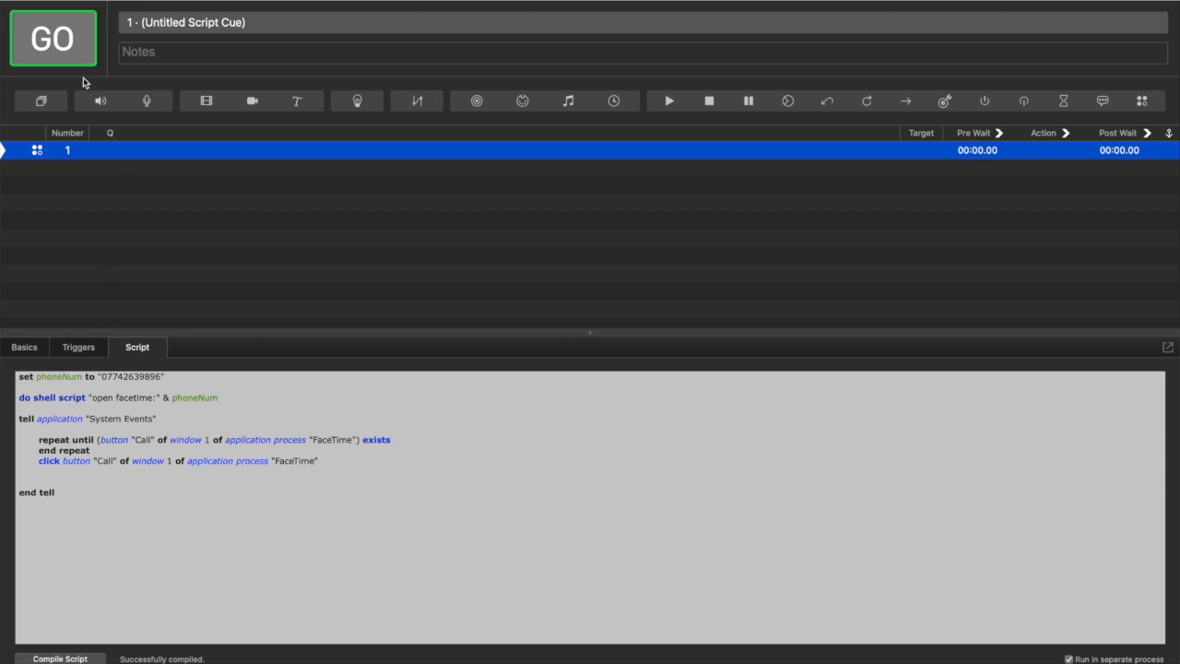
pyautogui.click(57, 39)
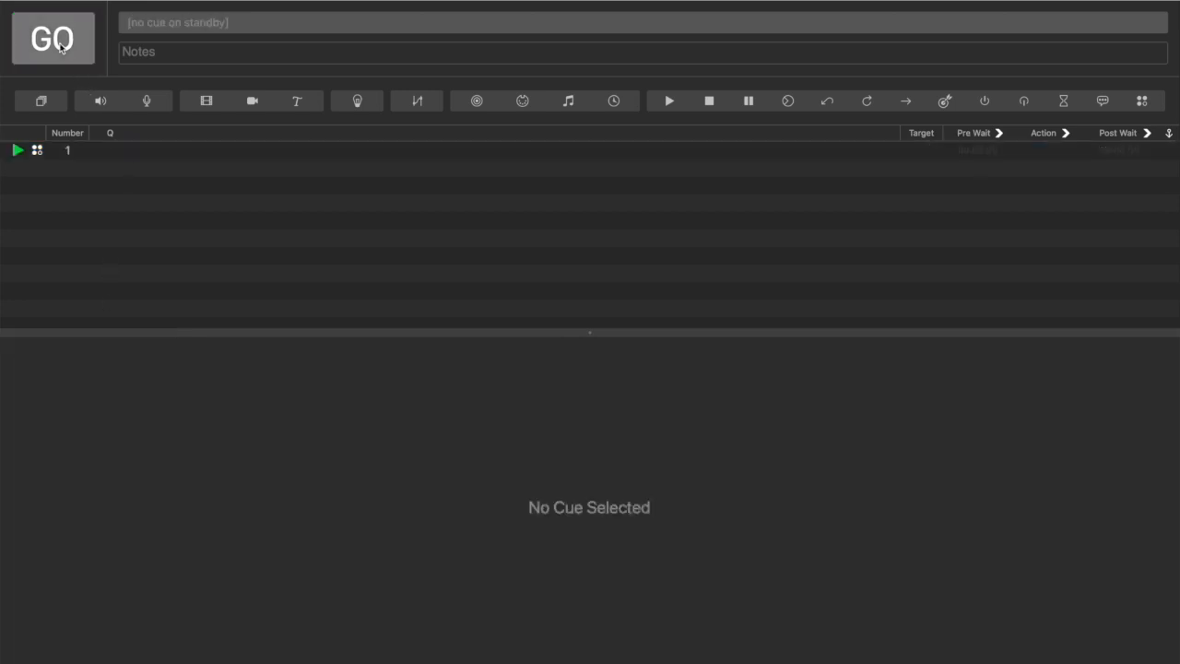